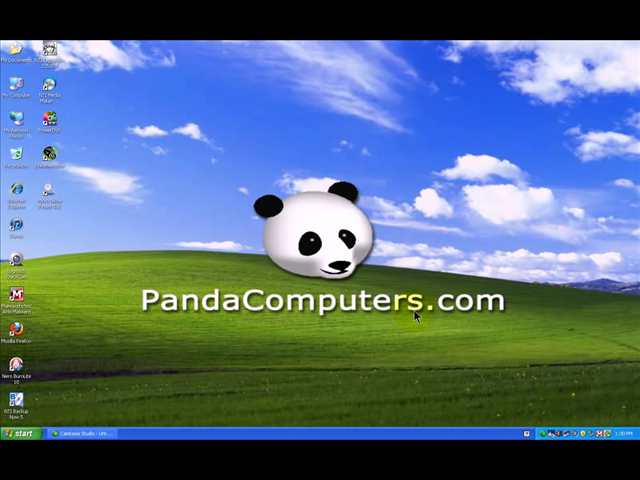
{"action": "mouse_move", "coordinate": [140, 208]}
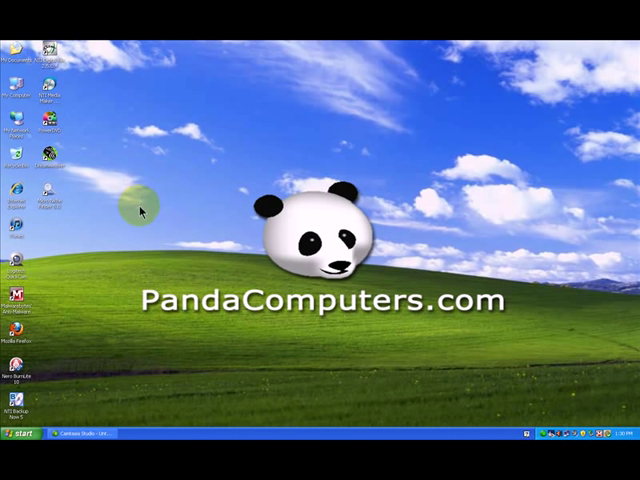
{"action": "mouse_move", "coordinate": [44, 192]}
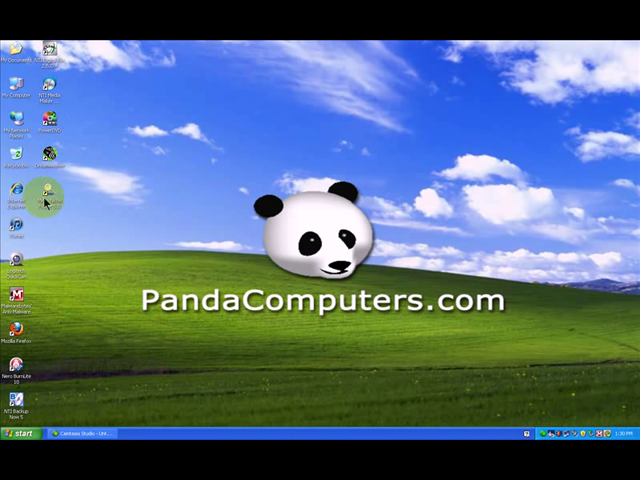
{"action": "mouse_move", "coordinate": [124, 188]}
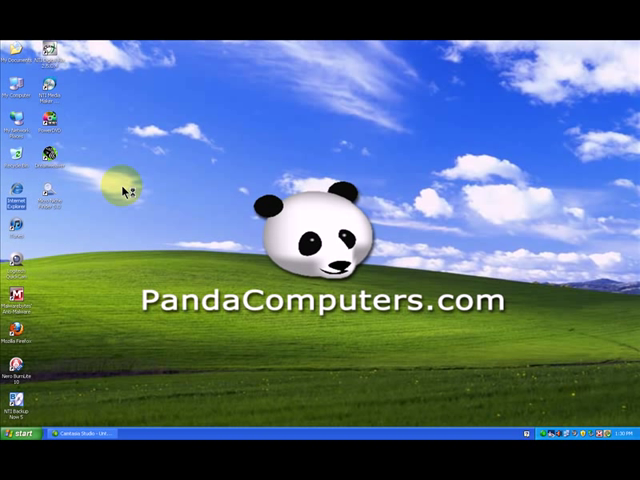
Launch Internet Explorer to the Google homepage, declining the HP printing and IE8 welcome prompts.
{"action": "double_click", "coordinate": [12, 188]}
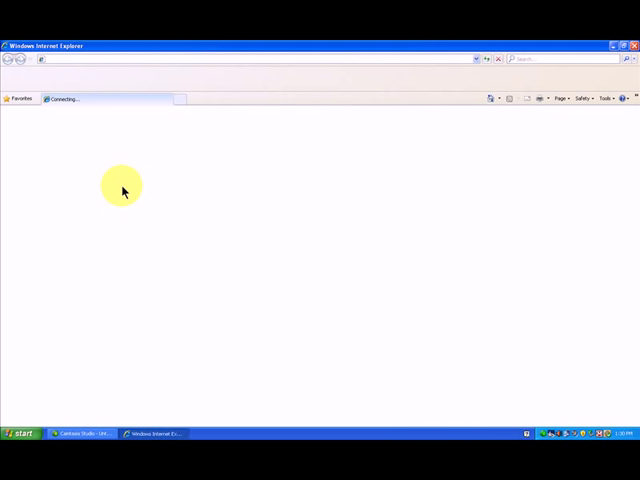
{"action": "mouse_move", "coordinate": [190, 222]}
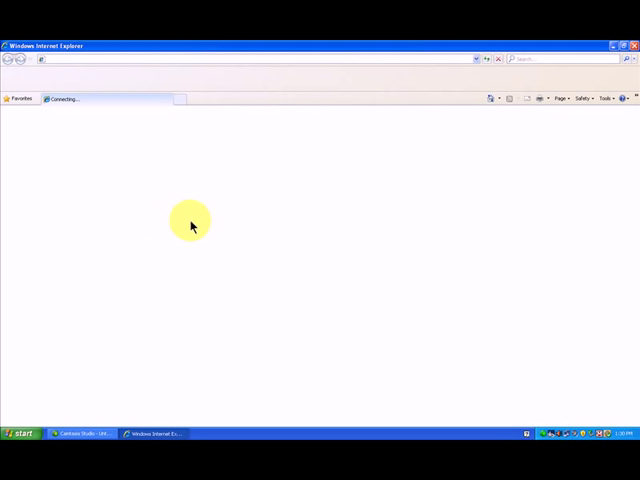
{"action": "mouse_move", "coordinate": [60, 204]}
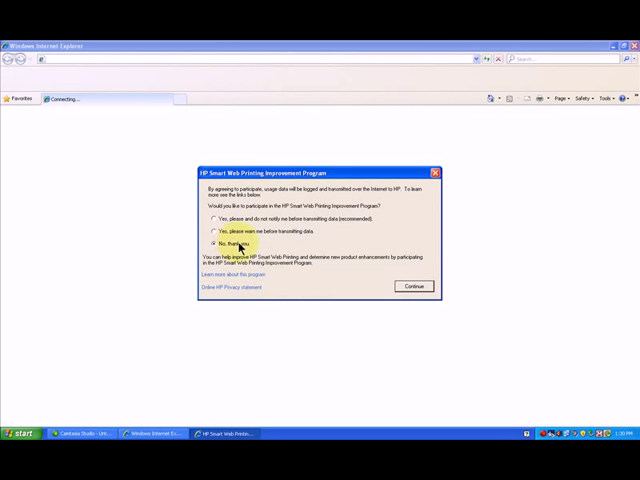
{"action": "left_click", "coordinate": [412, 286]}
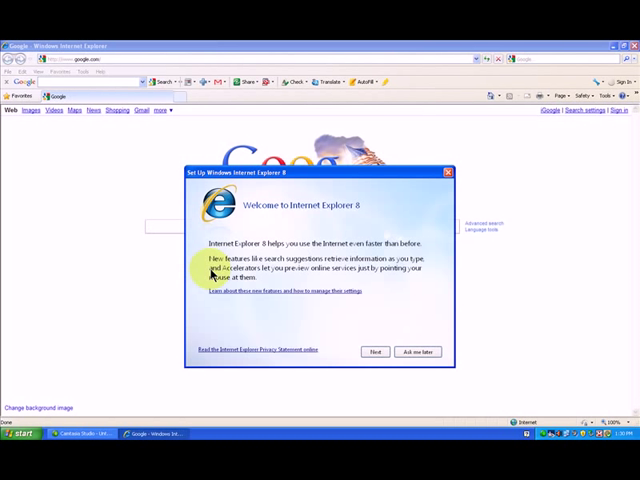
{"action": "left_click", "coordinate": [416, 352]}
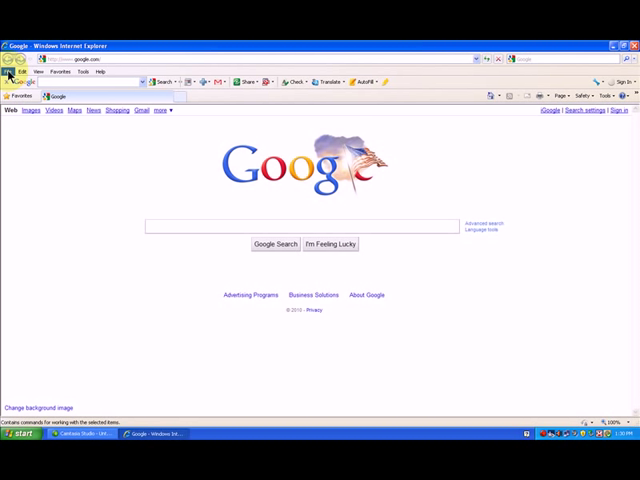
{"action": "left_click", "coordinate": [10, 72]}
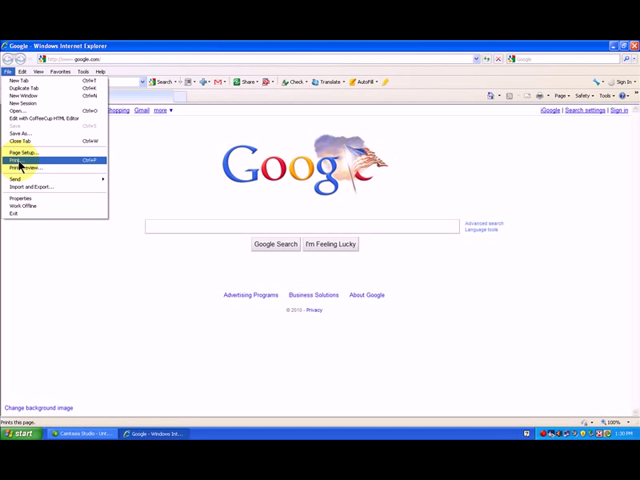
{"action": "mouse_move", "coordinate": [24, 174]}
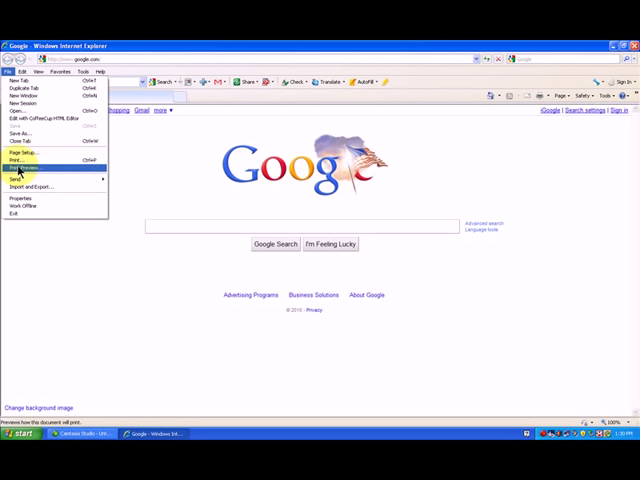
Show the Google page in Print Preview with Shrink To Fit reduced to 80%.
{"action": "left_click", "coordinate": [24, 166]}
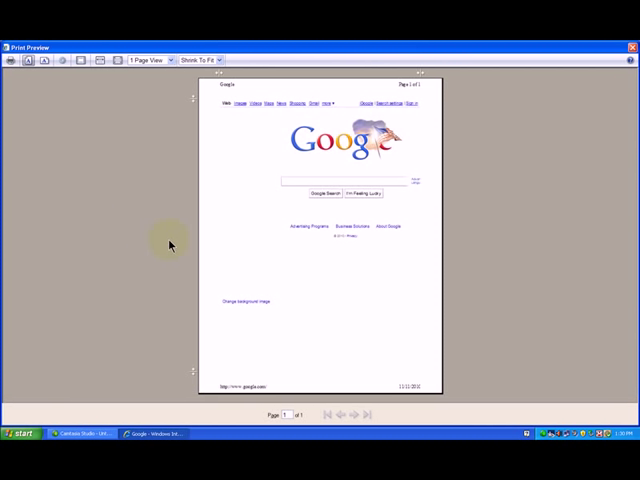
{"action": "mouse_move", "coordinate": [292, 340]}
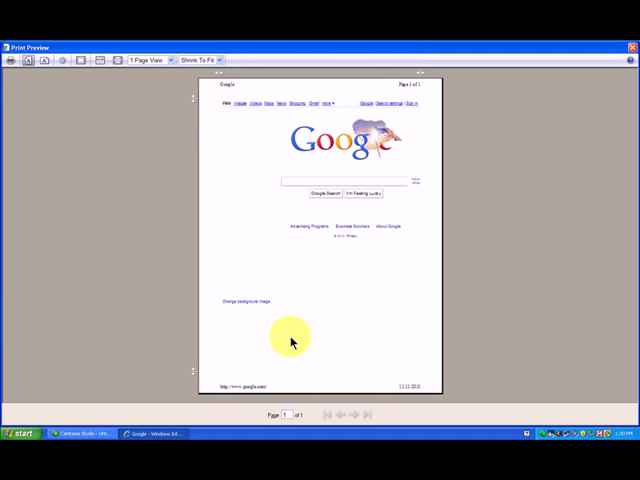
{"action": "mouse_move", "coordinate": [424, 186]}
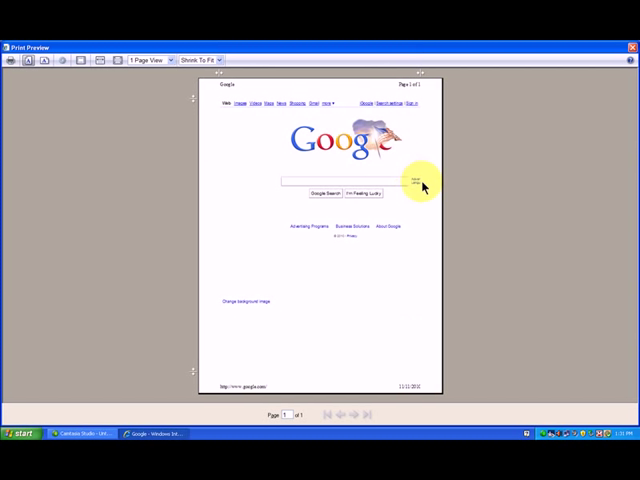
{"action": "mouse_move", "coordinate": [420, 160]}
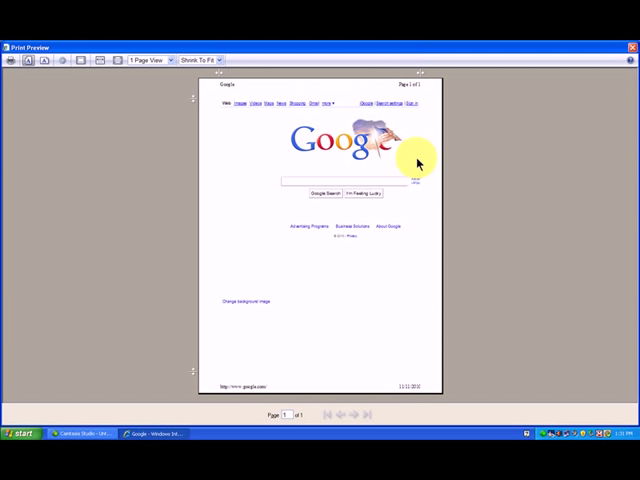
{"action": "mouse_move", "coordinate": [424, 188]}
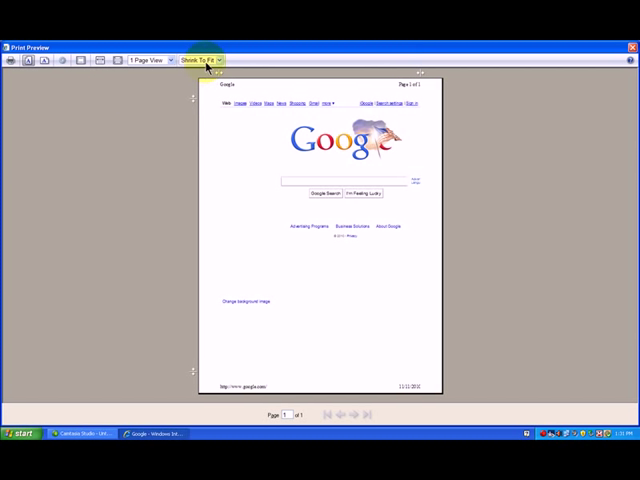
{"action": "left_click", "coordinate": [212, 60]}
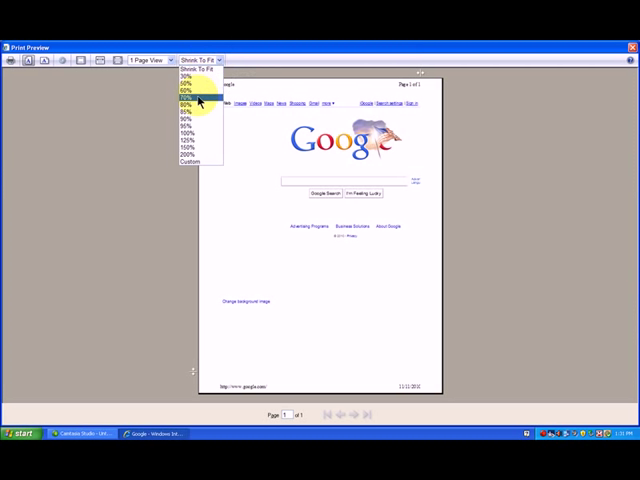
{"action": "left_click", "coordinate": [190, 104]}
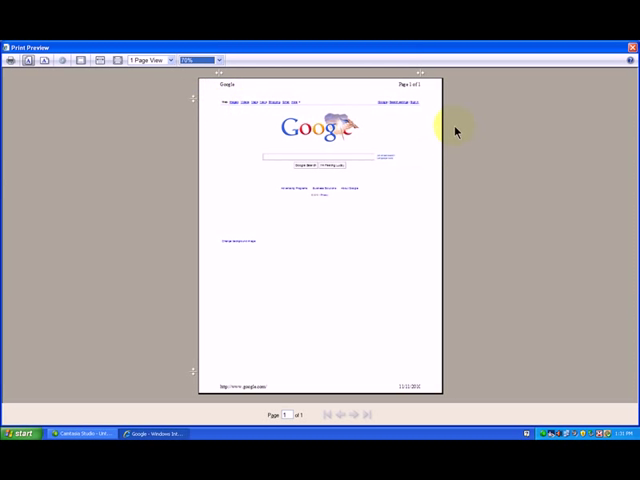
{"action": "mouse_move", "coordinate": [438, 374]}
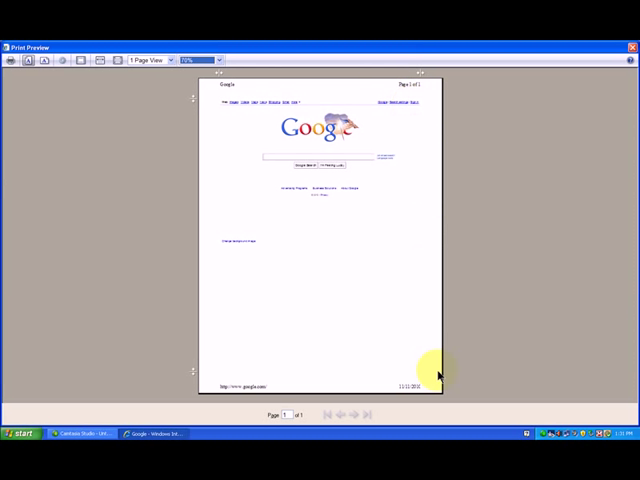
{"action": "mouse_move", "coordinate": [404, 116]}
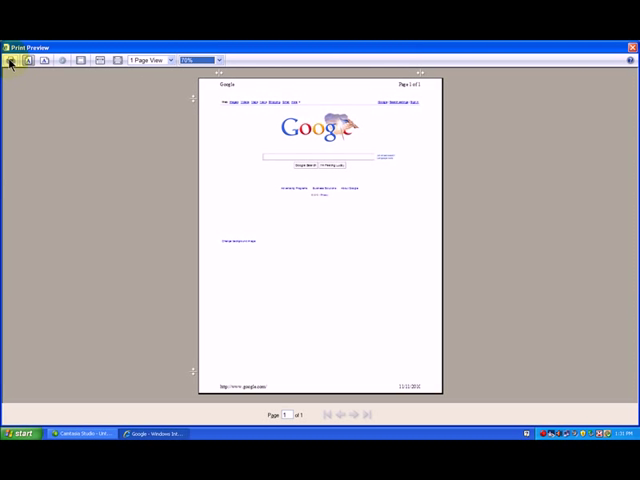
Leave the preview, search Google for 'puppies' and load the Puppy - Wikipedia result.
{"action": "left_click", "coordinate": [8, 60]}
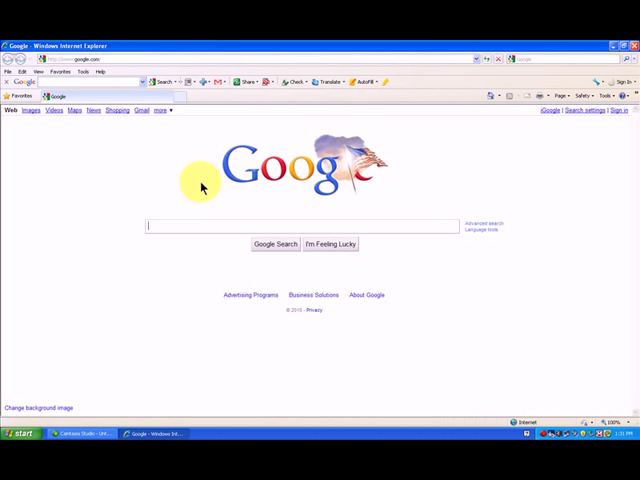
{"action": "mouse_move", "coordinate": [130, 178]}
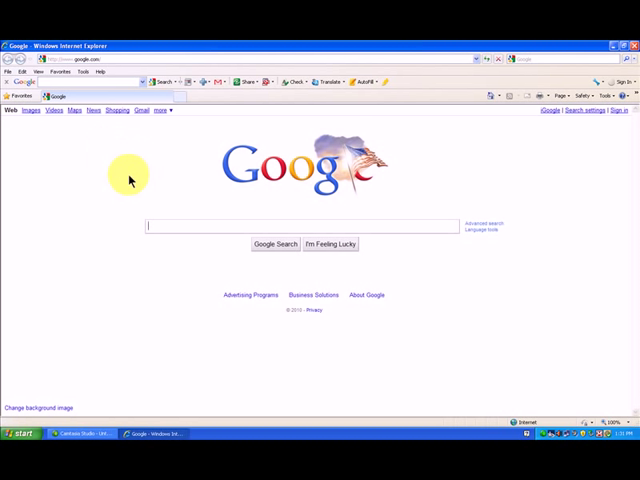
{"action": "mouse_move", "coordinate": [112, 132]}
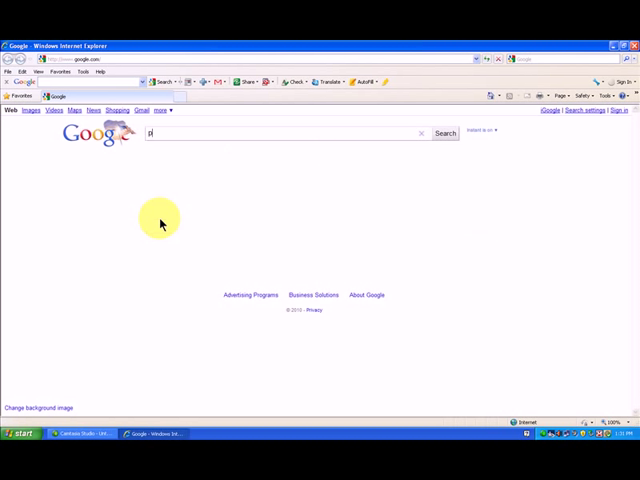
{"action": "type", "text": "puppies"}
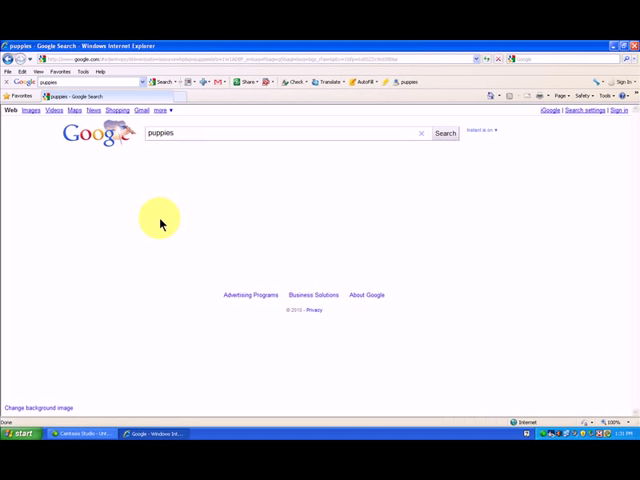
{"action": "left_click", "coordinate": [444, 132]}
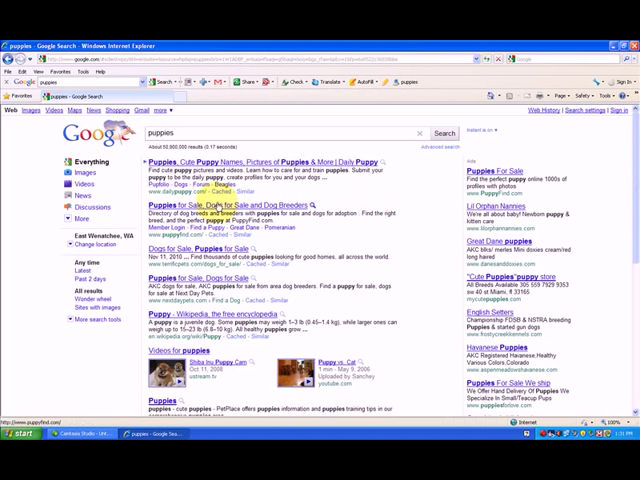
{"action": "scroll", "scroll_direction": "down", "scroll_amount": 3}
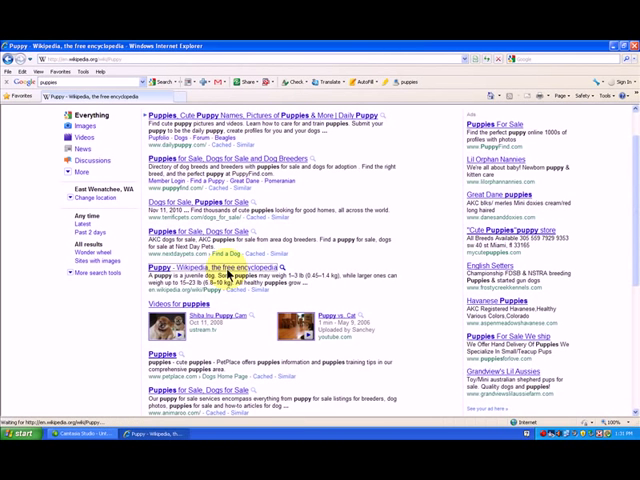
{"action": "left_click", "coordinate": [172, 268]}
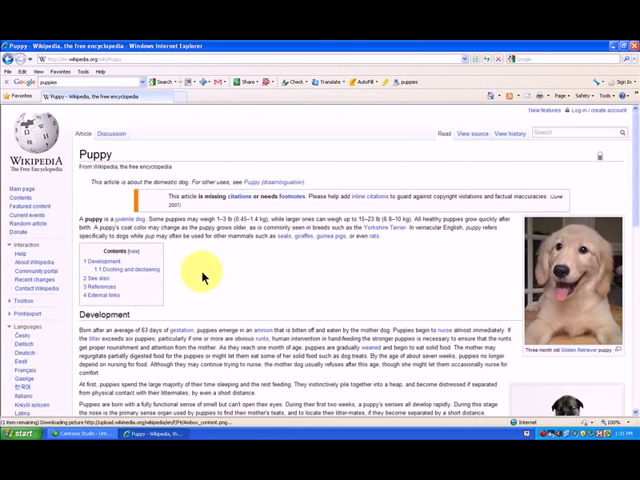
{"action": "scroll", "scroll_direction": "down", "scroll_amount": 3}
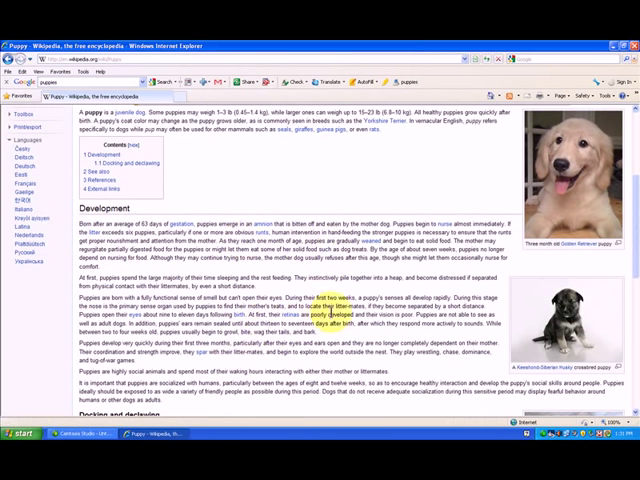
Print the Puppy article via File > Print using the Pages option for a chosen page range.
{"action": "left_click", "coordinate": [16, 56]}
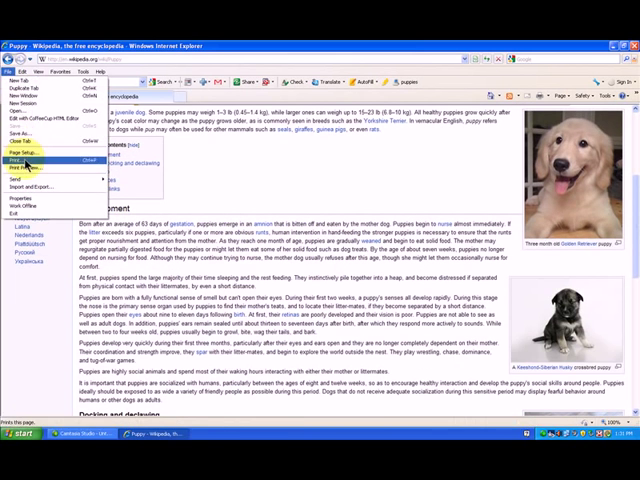
{"action": "left_click", "coordinate": [22, 158]}
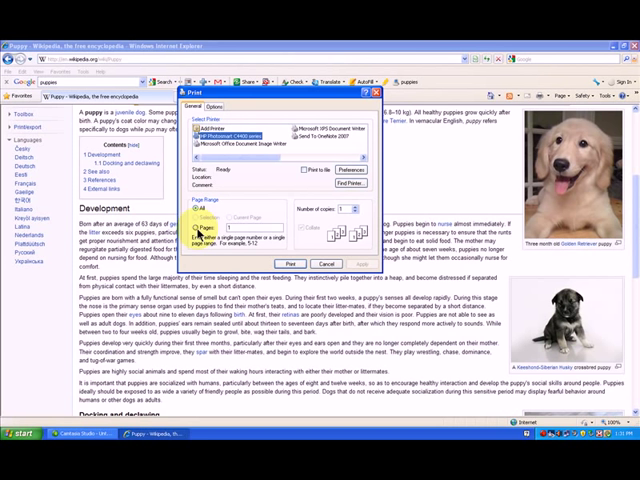
{"action": "left_click", "coordinate": [204, 232]}
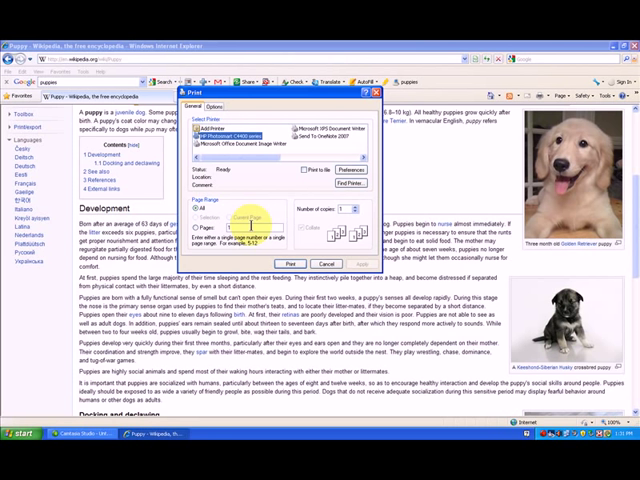
{"action": "left_click", "coordinate": [200, 232]}
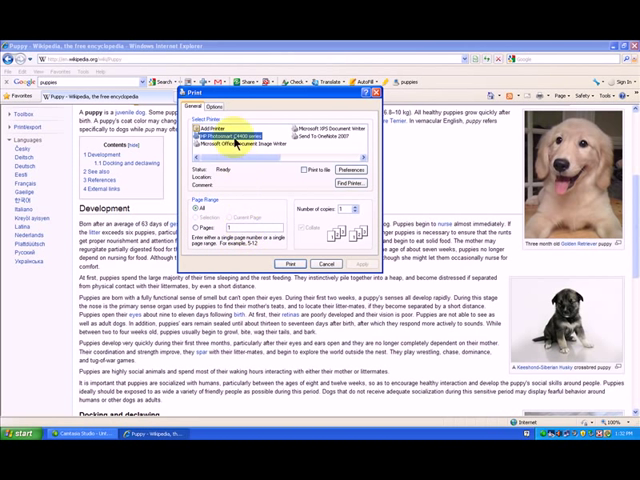
{"action": "mouse_move", "coordinate": [336, 264]}
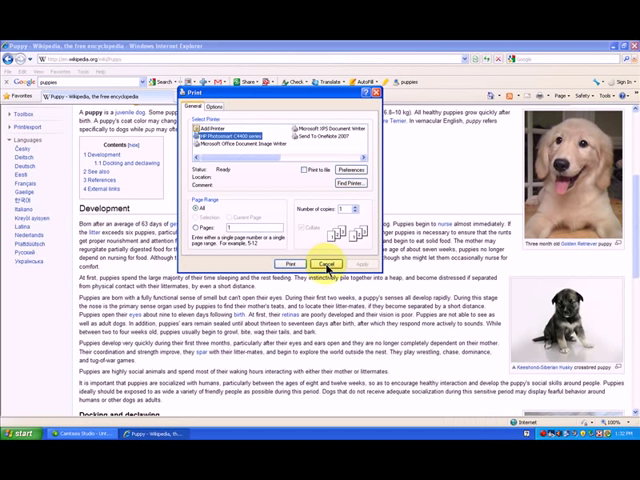
{"action": "left_click", "coordinate": [328, 264]}
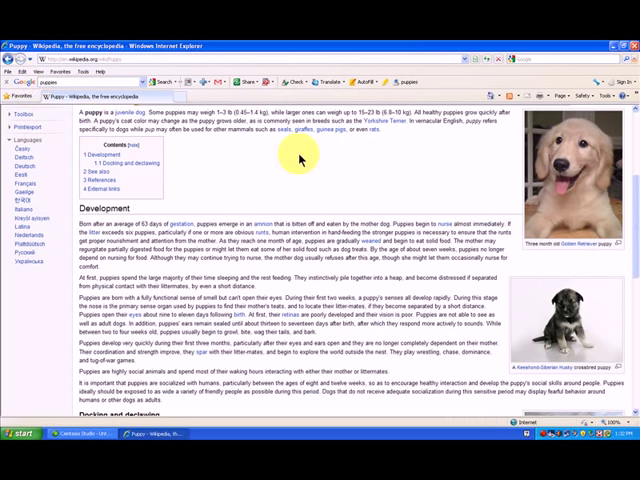
{"action": "mouse_move", "coordinate": [218, 180]}
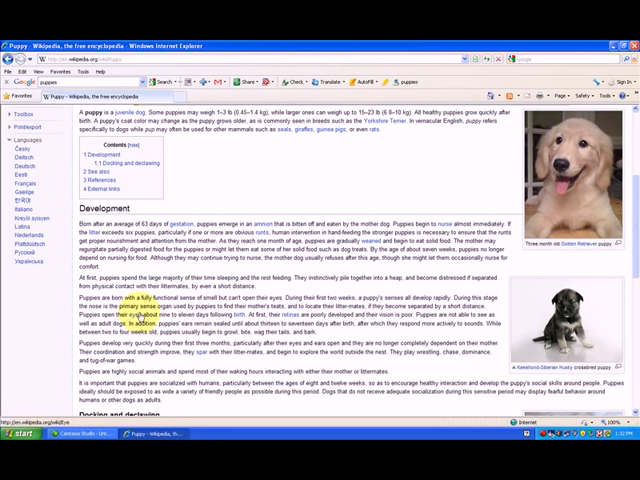
{"action": "mouse_move", "coordinate": [200, 196]}
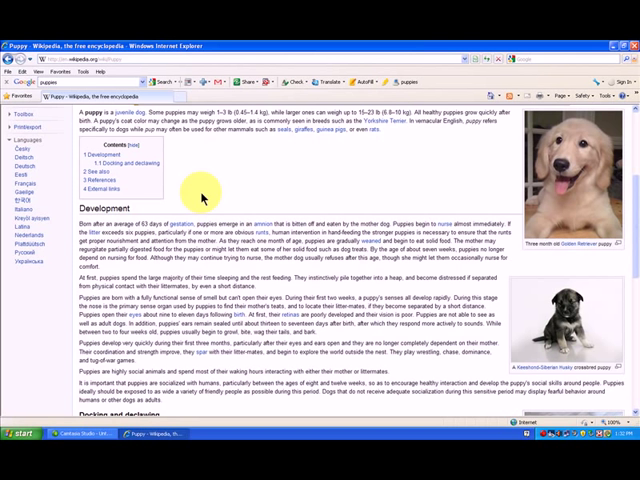
{"action": "mouse_move", "coordinate": [196, 204]}
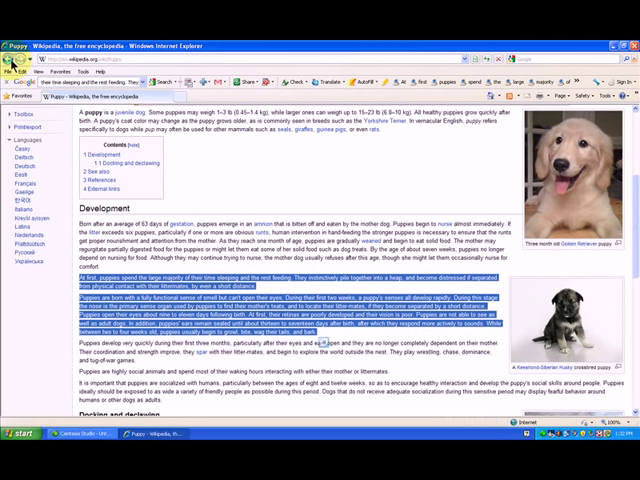
Highlight a paragraph in the Development section as the part to print.
{"action": "left_click", "coordinate": [20, 64]}
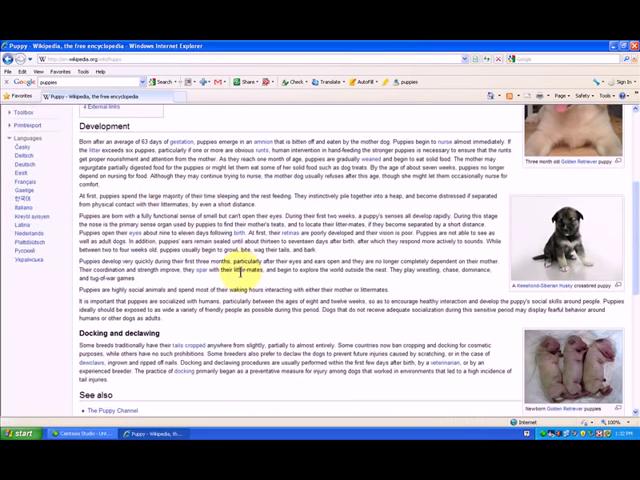
{"action": "scroll", "scroll_direction": "down", "scroll_amount": 3}
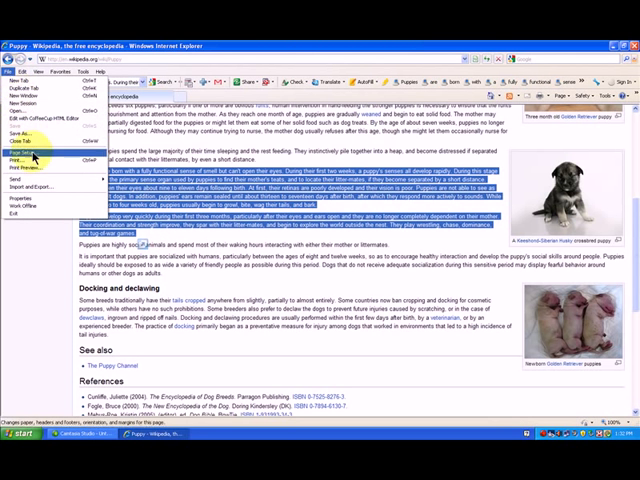
{"action": "left_click", "coordinate": [22, 158]}
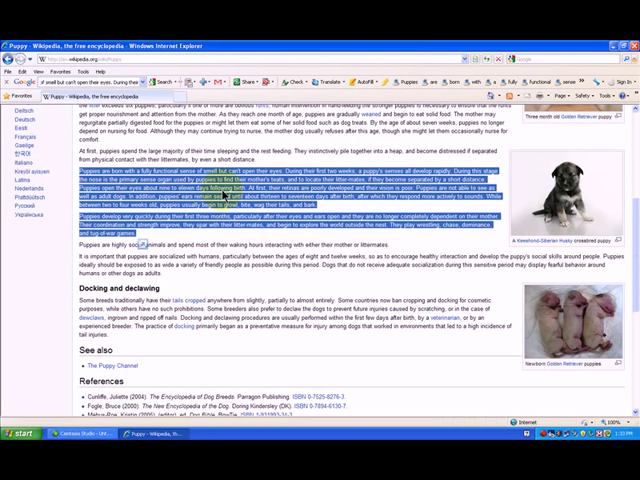
{"action": "mouse_move", "coordinate": [596, 172]}
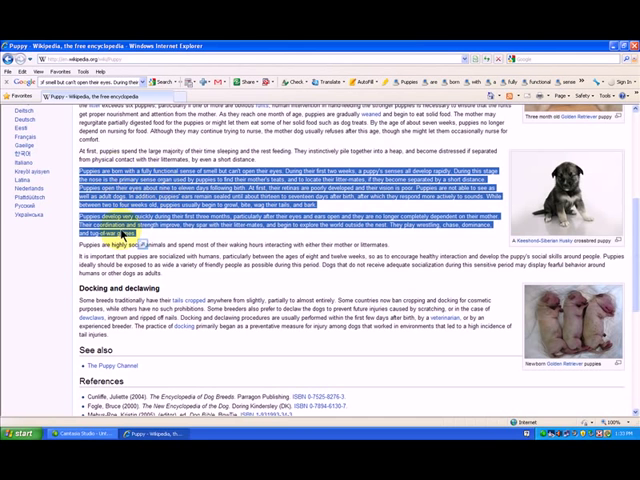
{"action": "scroll", "scroll_direction": "up", "scroll_amount": 3}
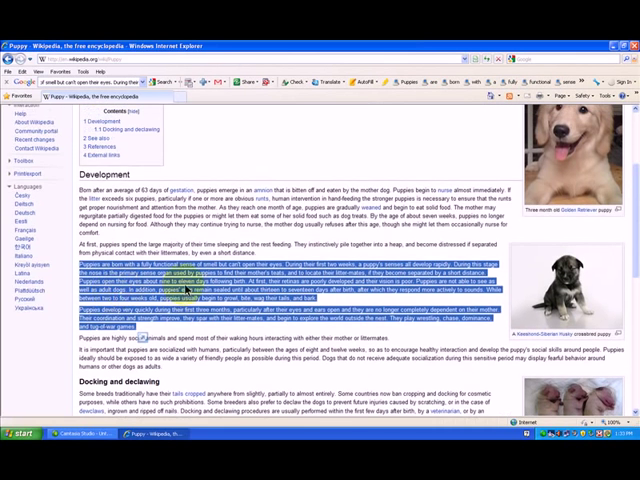
{"action": "mouse_move", "coordinate": [208, 144]}
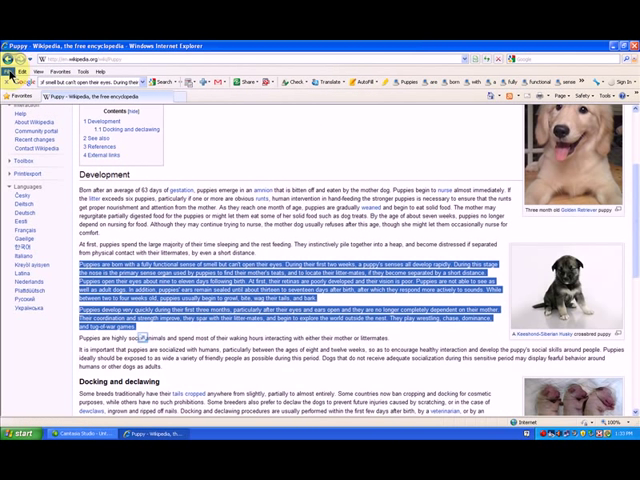
{"action": "mouse_move", "coordinate": [204, 144]}
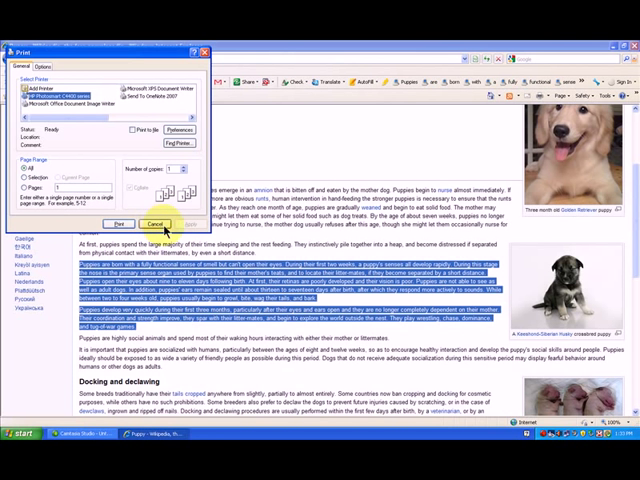
Print with the Selection option so only the marked paragraph is printed.
{"action": "left_click", "coordinate": [152, 224]}
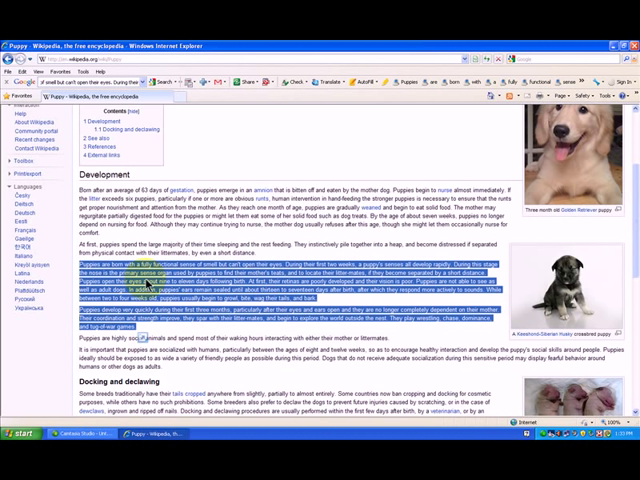
{"action": "mouse_move", "coordinate": [340, 344]}
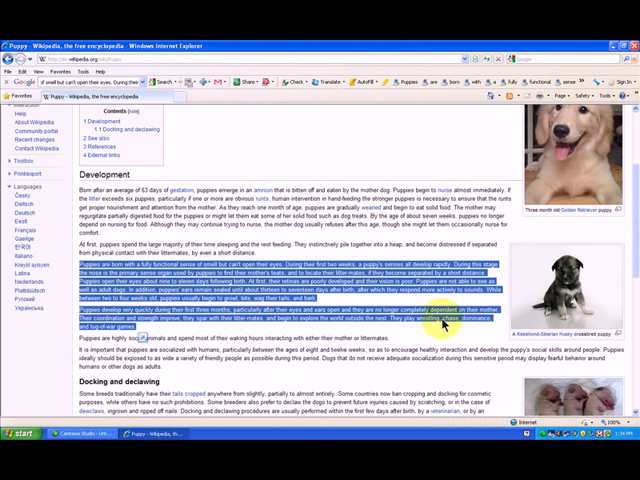
{"action": "mouse_move", "coordinate": [296, 136]}
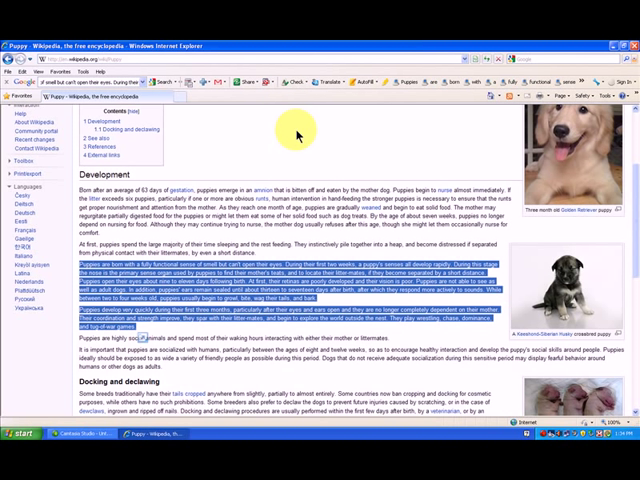
{"action": "mouse_move", "coordinate": [296, 152]}
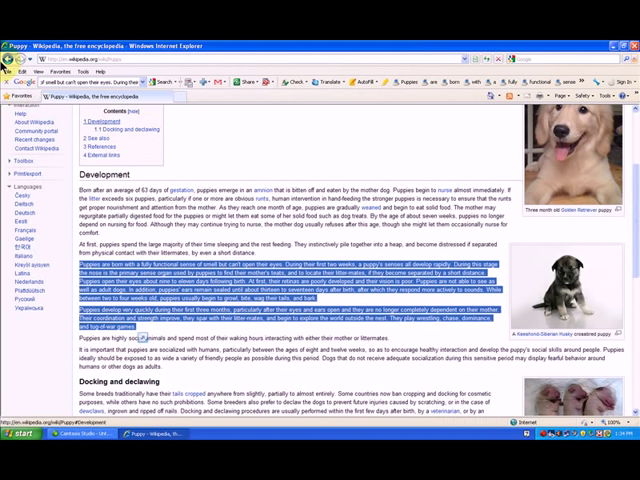
Show the Puppy article in Print Preview and set Shrink To Fit to 80%.
{"action": "left_click", "coordinate": [12, 76]}
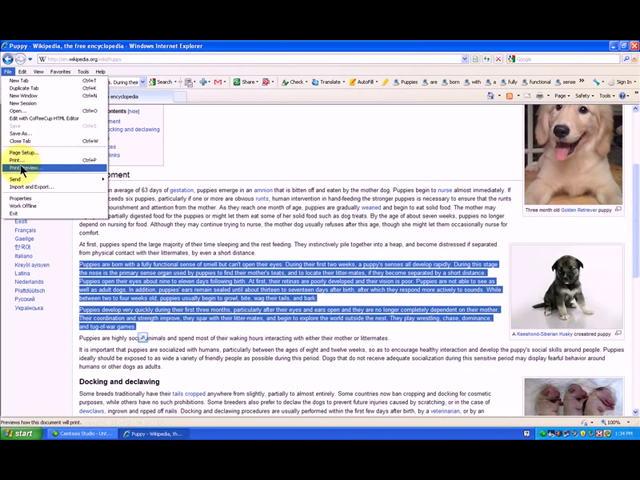
{"action": "left_click", "coordinate": [28, 166]}
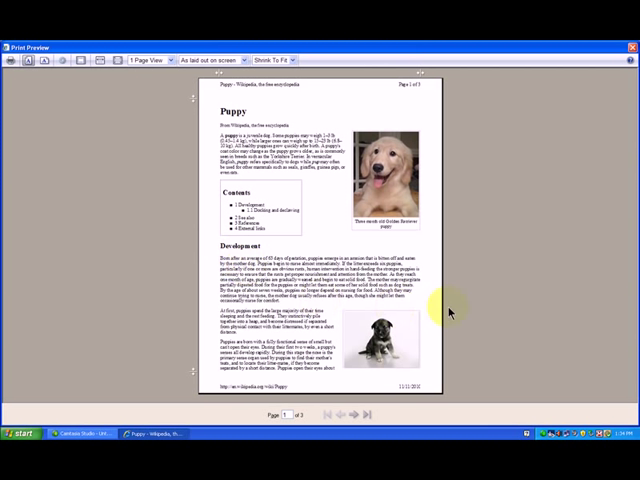
{"action": "mouse_move", "coordinate": [420, 90]}
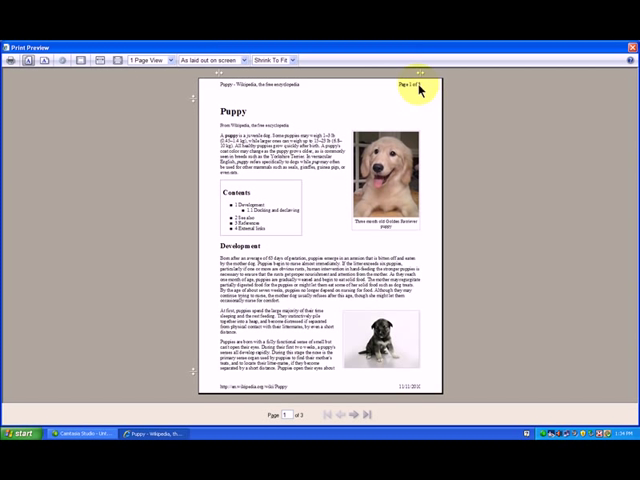
{"action": "mouse_move", "coordinate": [430, 412]}
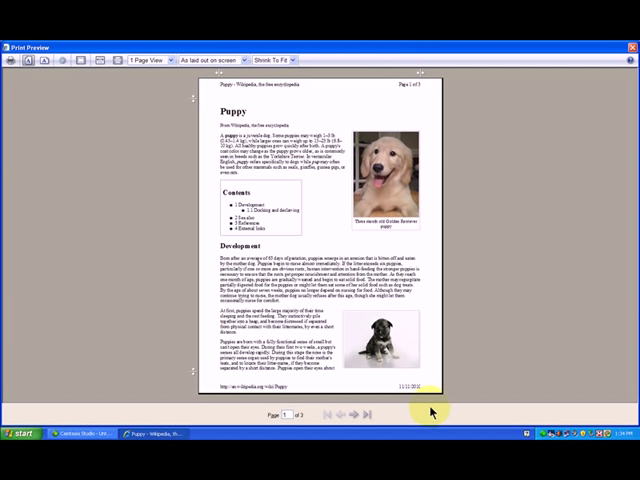
{"action": "mouse_move", "coordinate": [418, 244]}
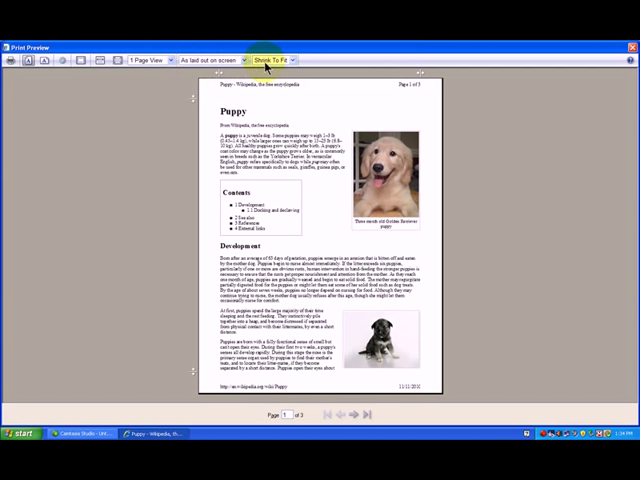
{"action": "left_click", "coordinate": [290, 60]}
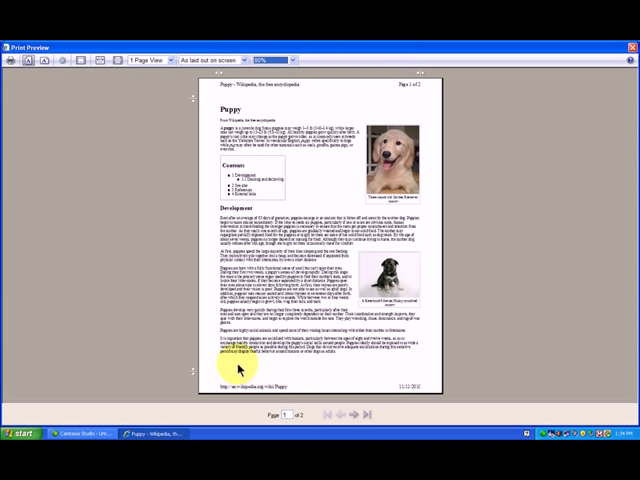
{"action": "mouse_move", "coordinate": [412, 132]}
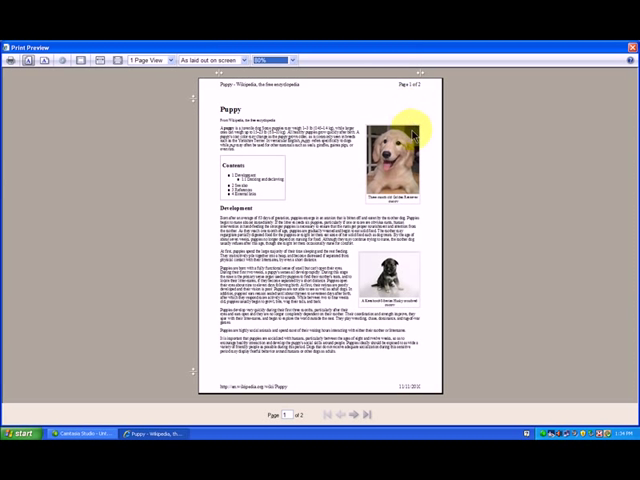
{"action": "mouse_move", "coordinate": [304, 336]}
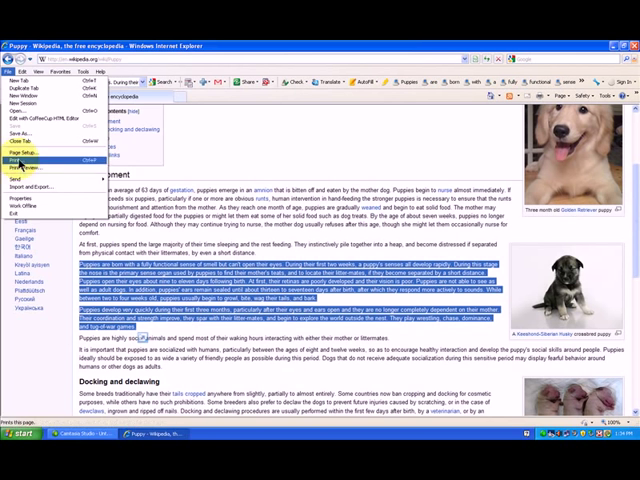
Cancel a last Print dialog and close Internet Explorer back to the desktop.
{"action": "left_click", "coordinate": [18, 160]}
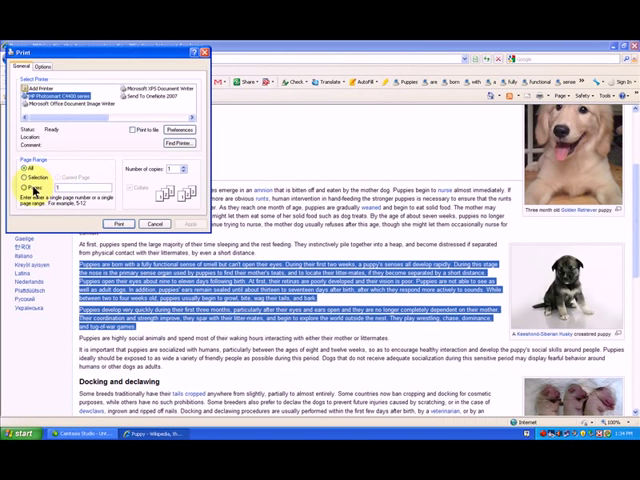
{"action": "left_click", "coordinate": [22, 192]}
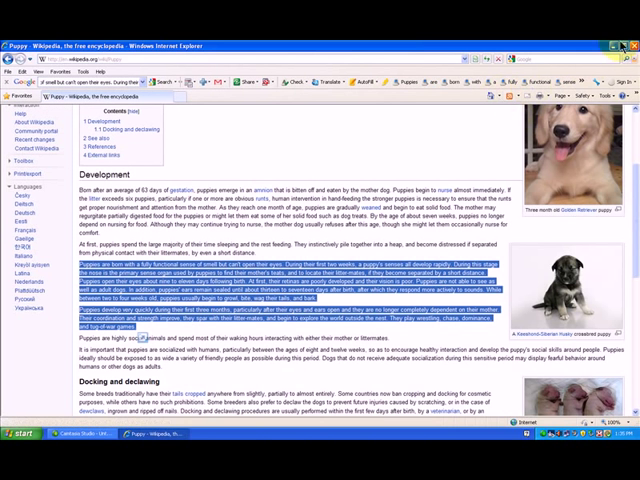
{"action": "left_click", "coordinate": [630, 18]}
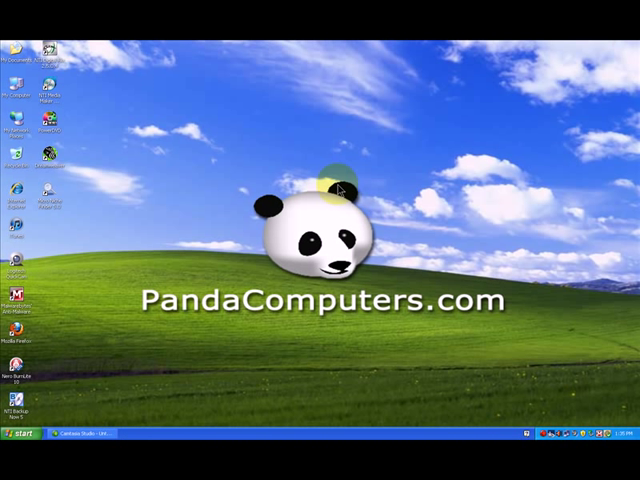